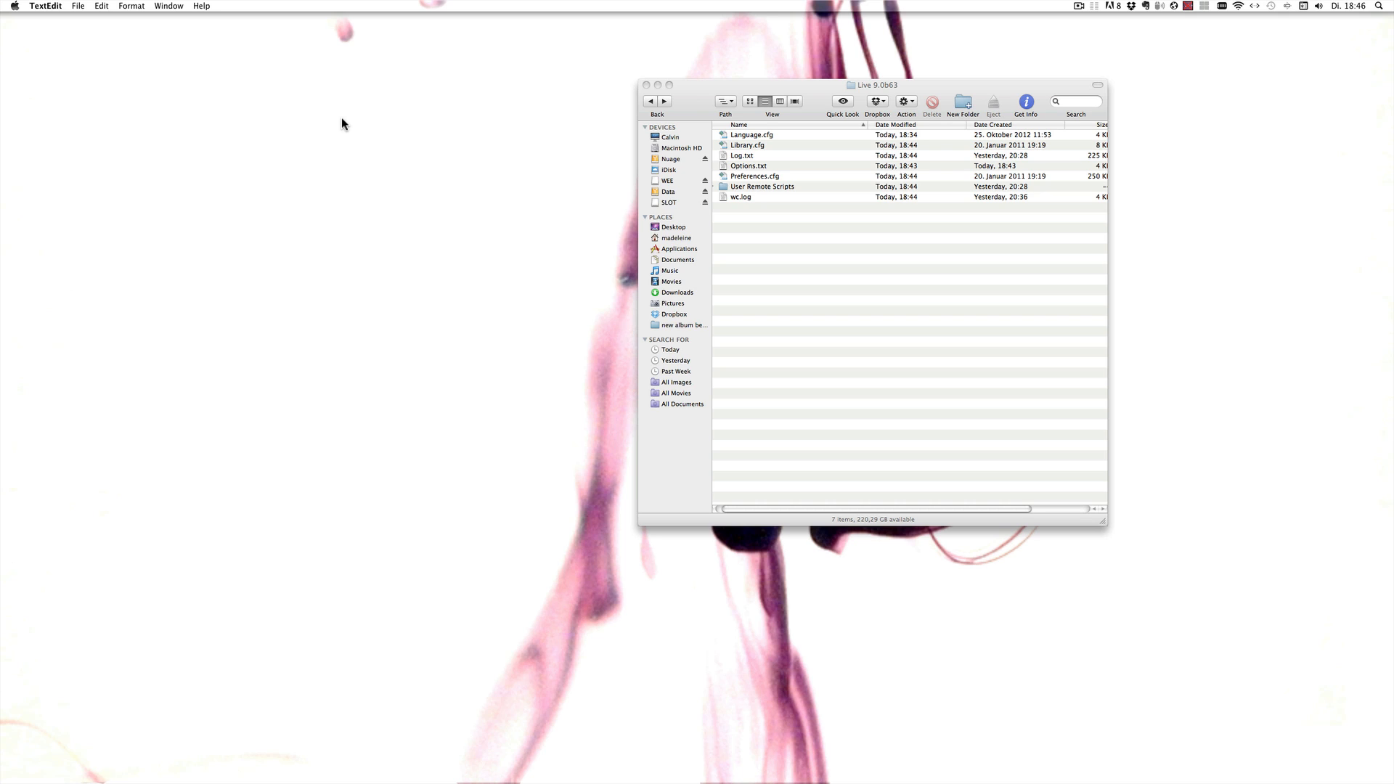
pyautogui.moveTo(697, 150)
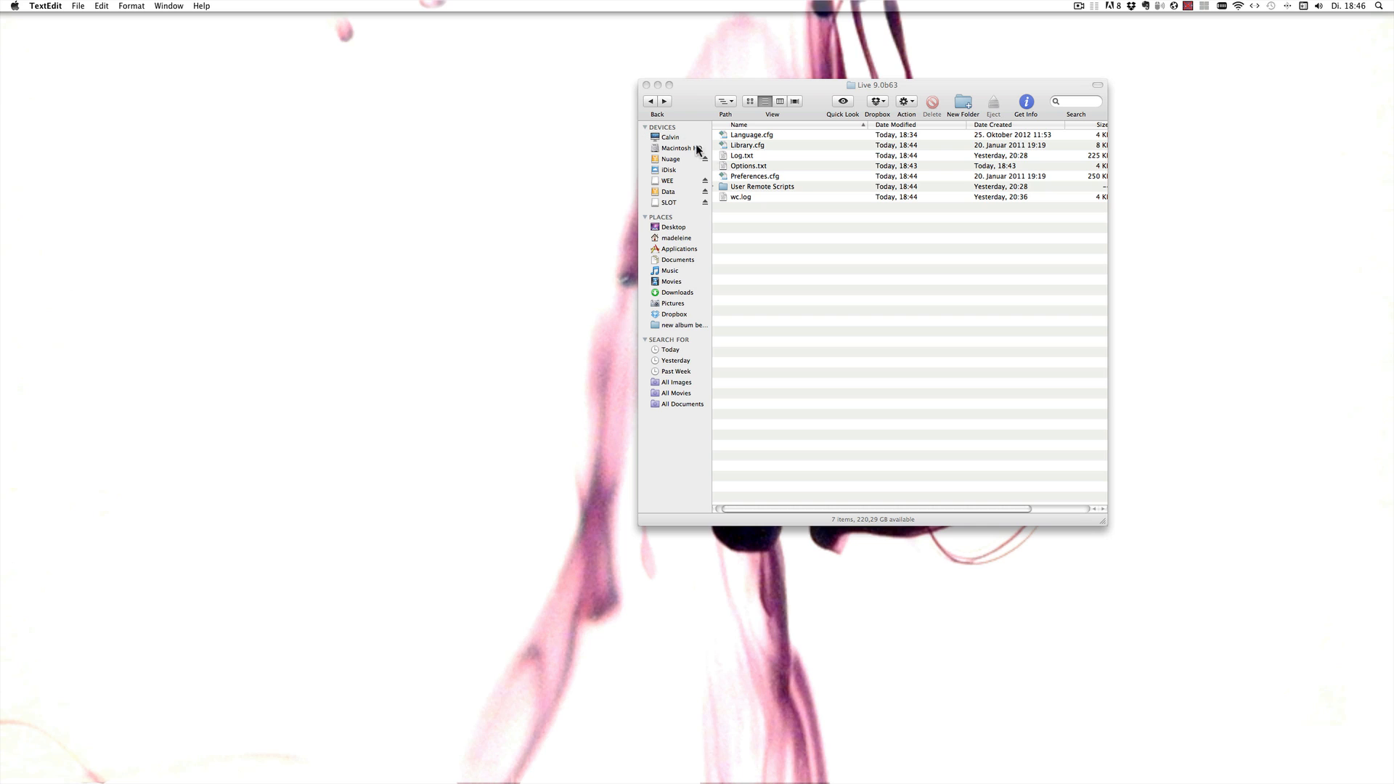
pyautogui.moveTo(780, 175)
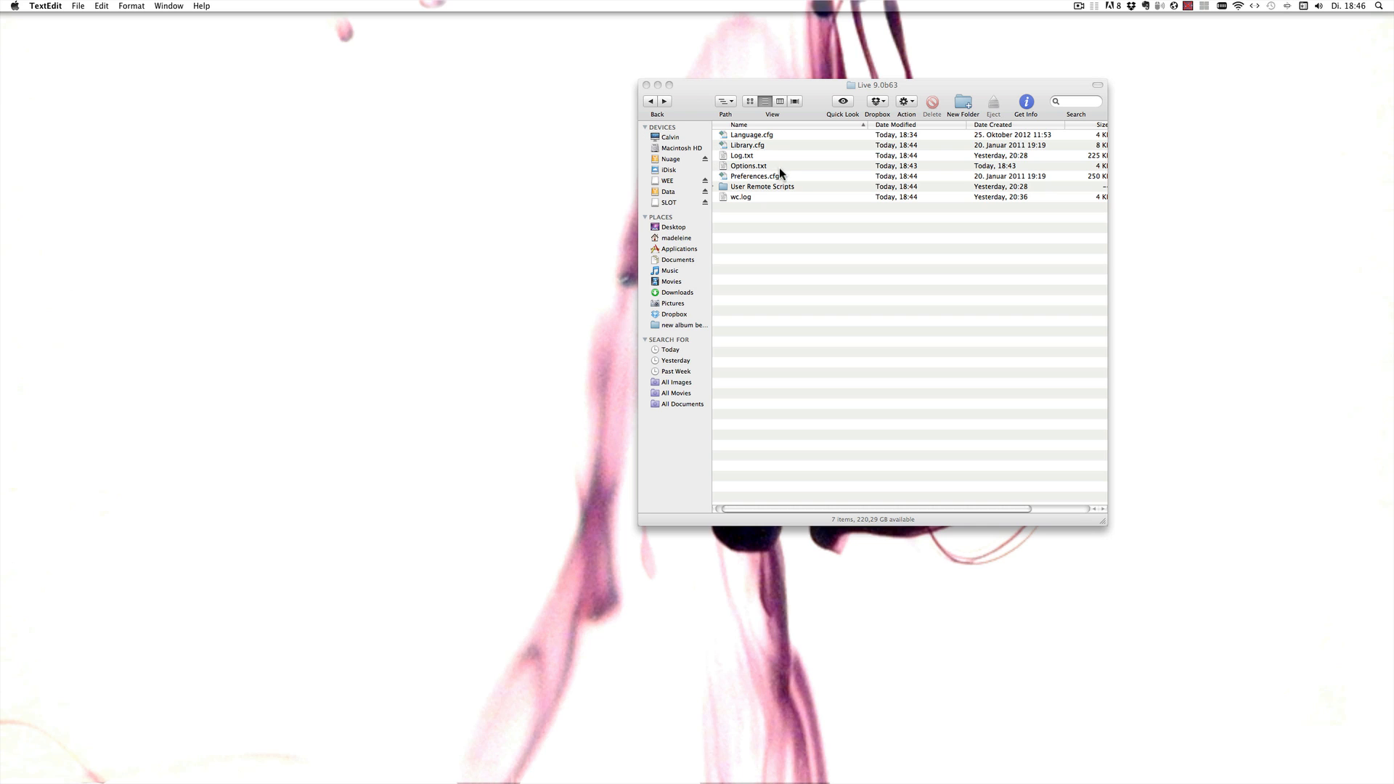
# Step: Open Options.txt and add -EnableMapToSiblings on a new line under -ShowDeviceSlots
pyautogui.doubleClick(748, 166)
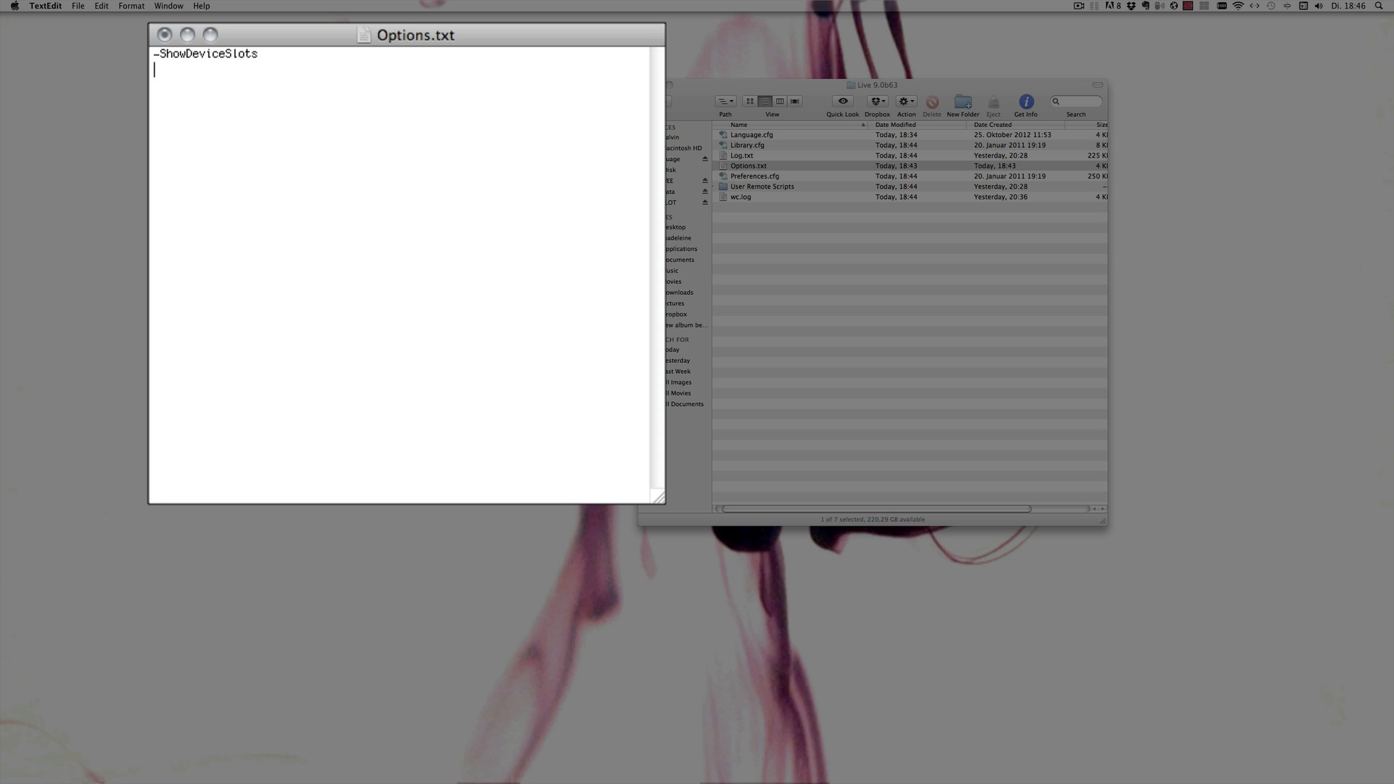
pyautogui.write('-Ena')
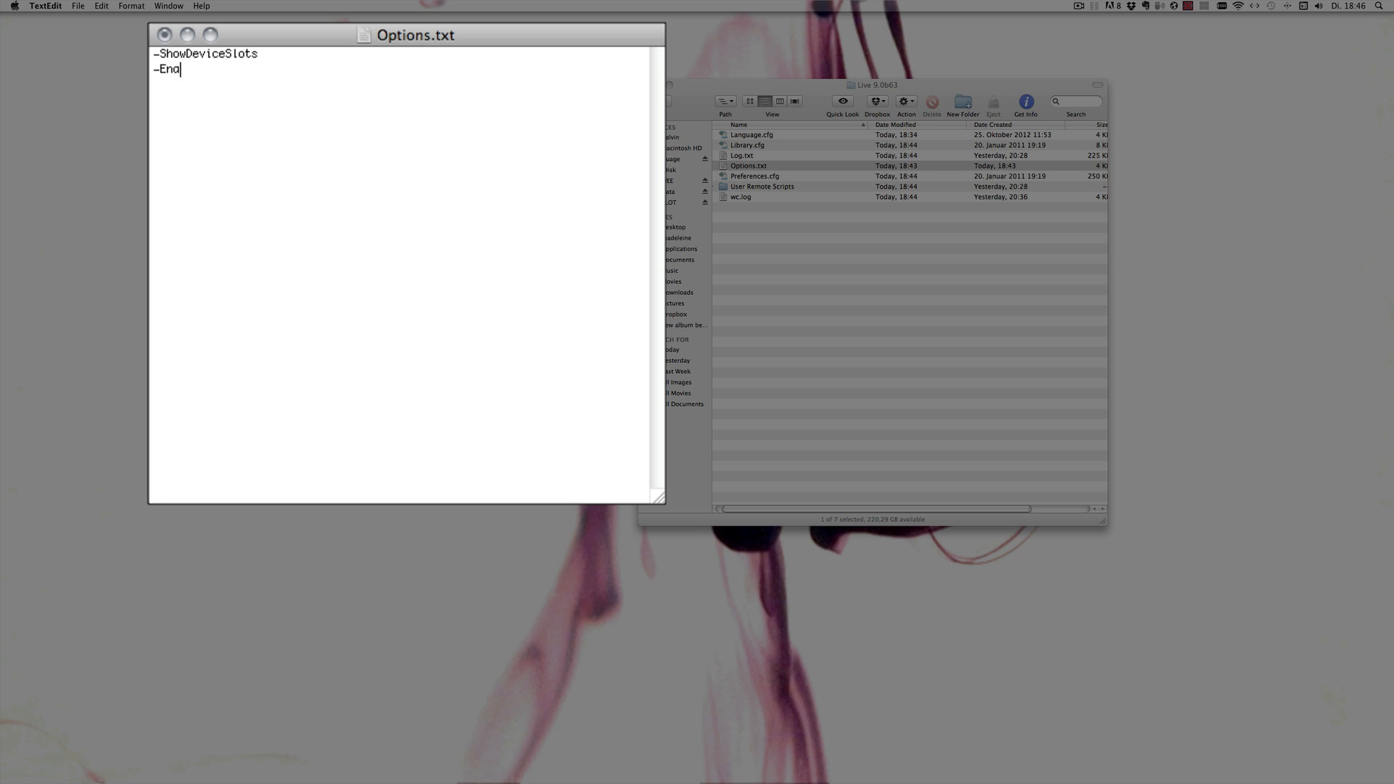
pyautogui.write('bleMapT')
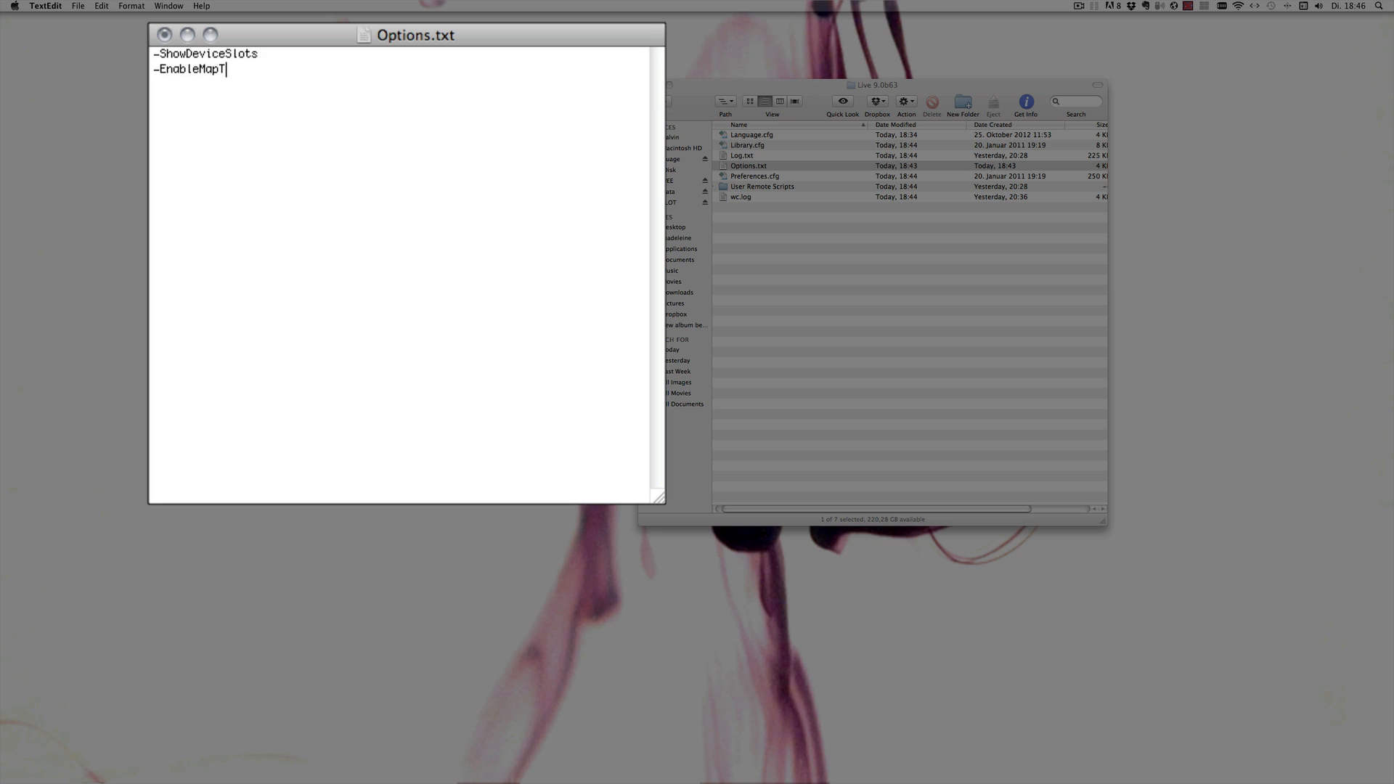
pyautogui.write('oSiblings')
pyautogui.write('-')
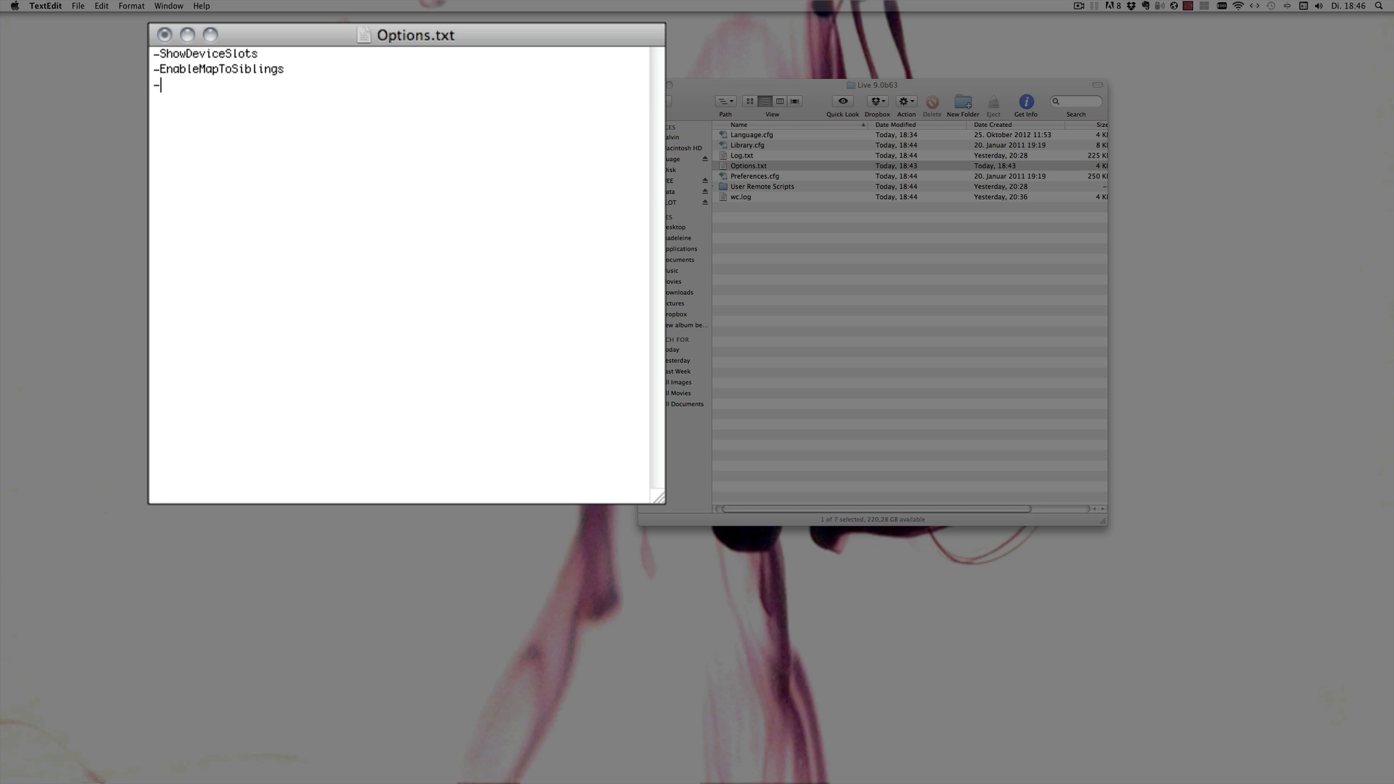
# Step: Add -AutoAdjustMacroMappingRange as the next line in Options.txt
pyautogui.write('Auto')
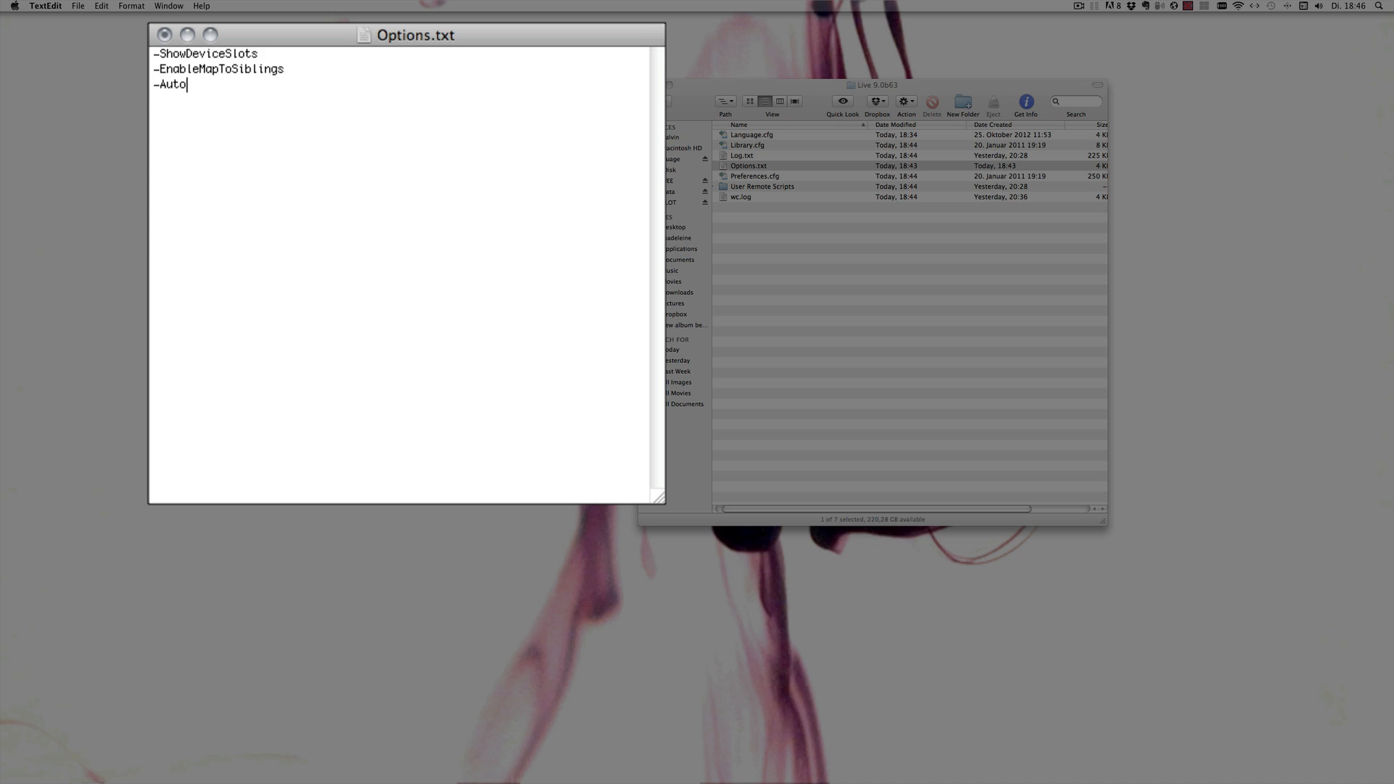
pyautogui.write('Adjust')
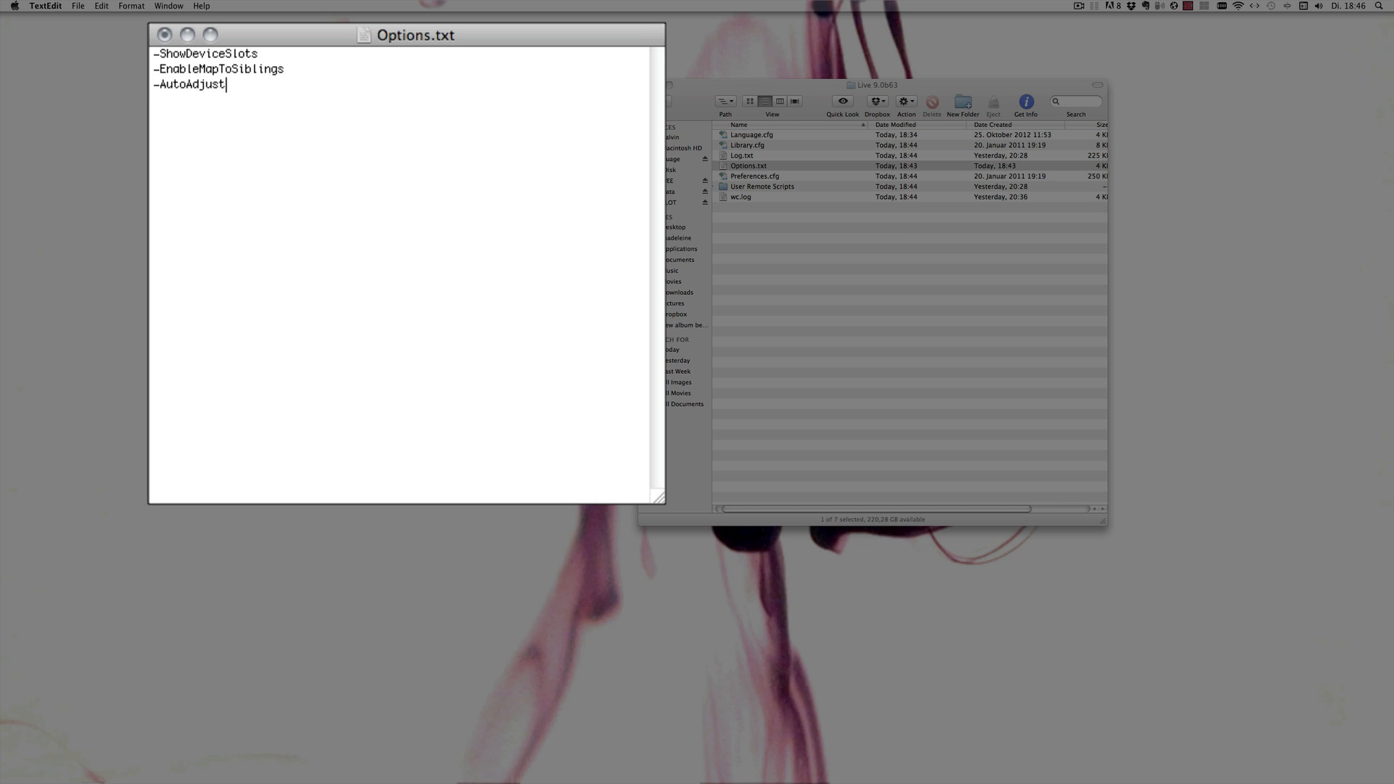
pyautogui.write('Maxcro')
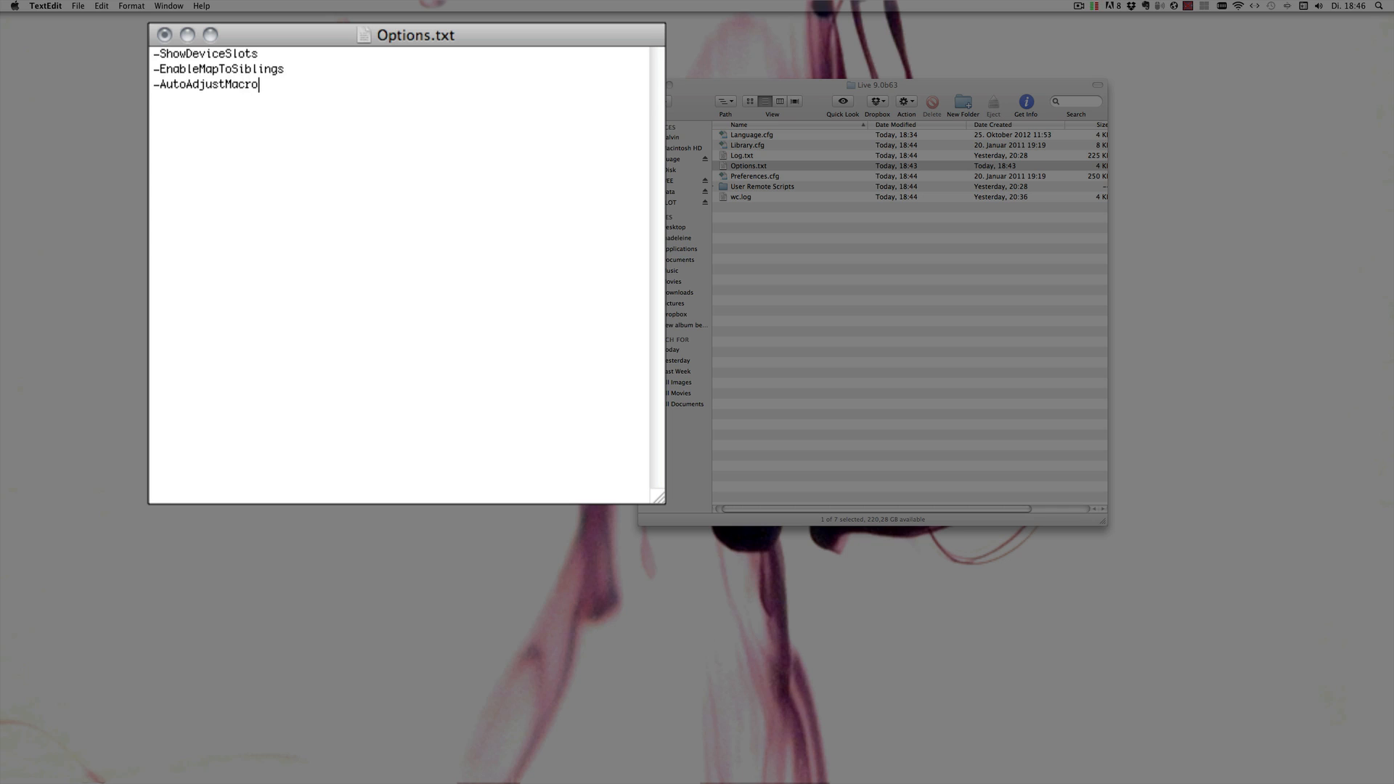
pyautogui.write('Ma')
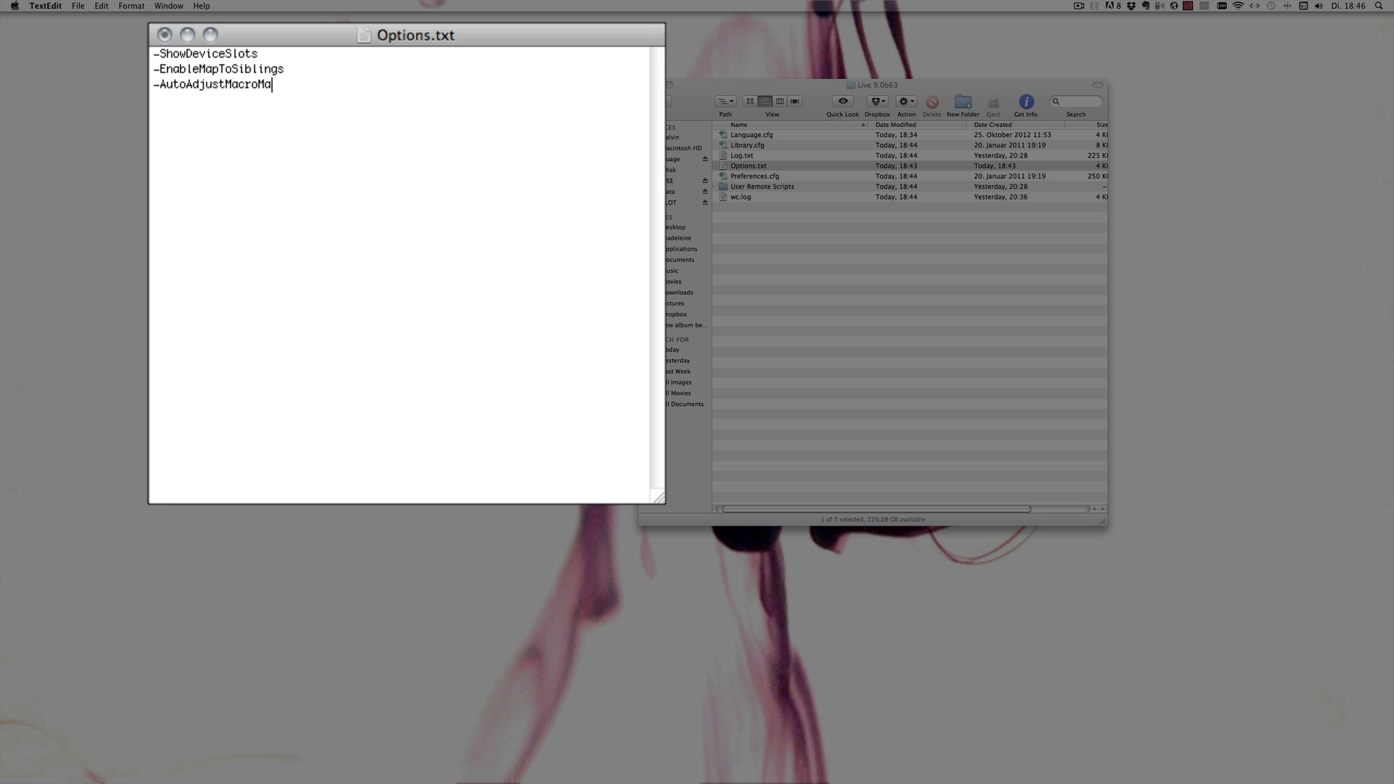
pyautogui.write('ppingRa')
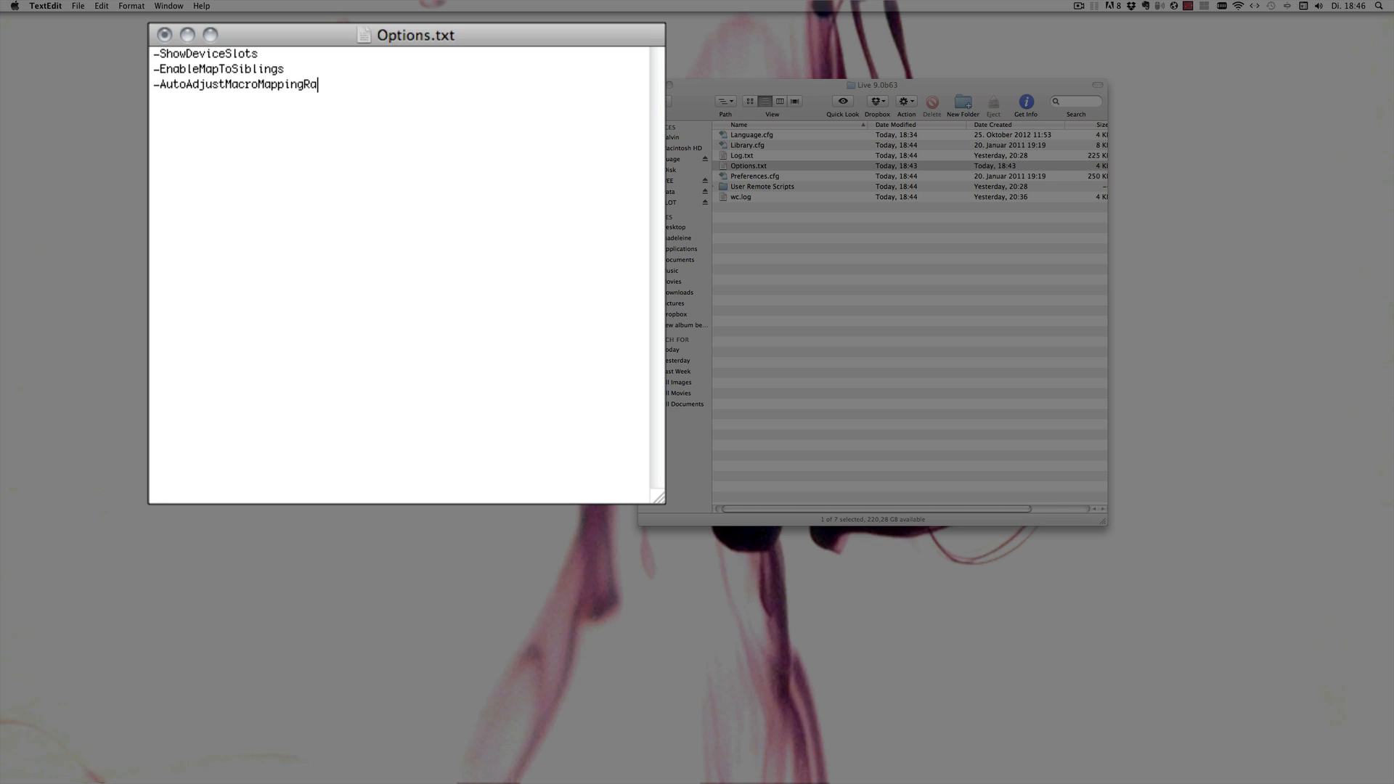
pyautogui.write('nge')
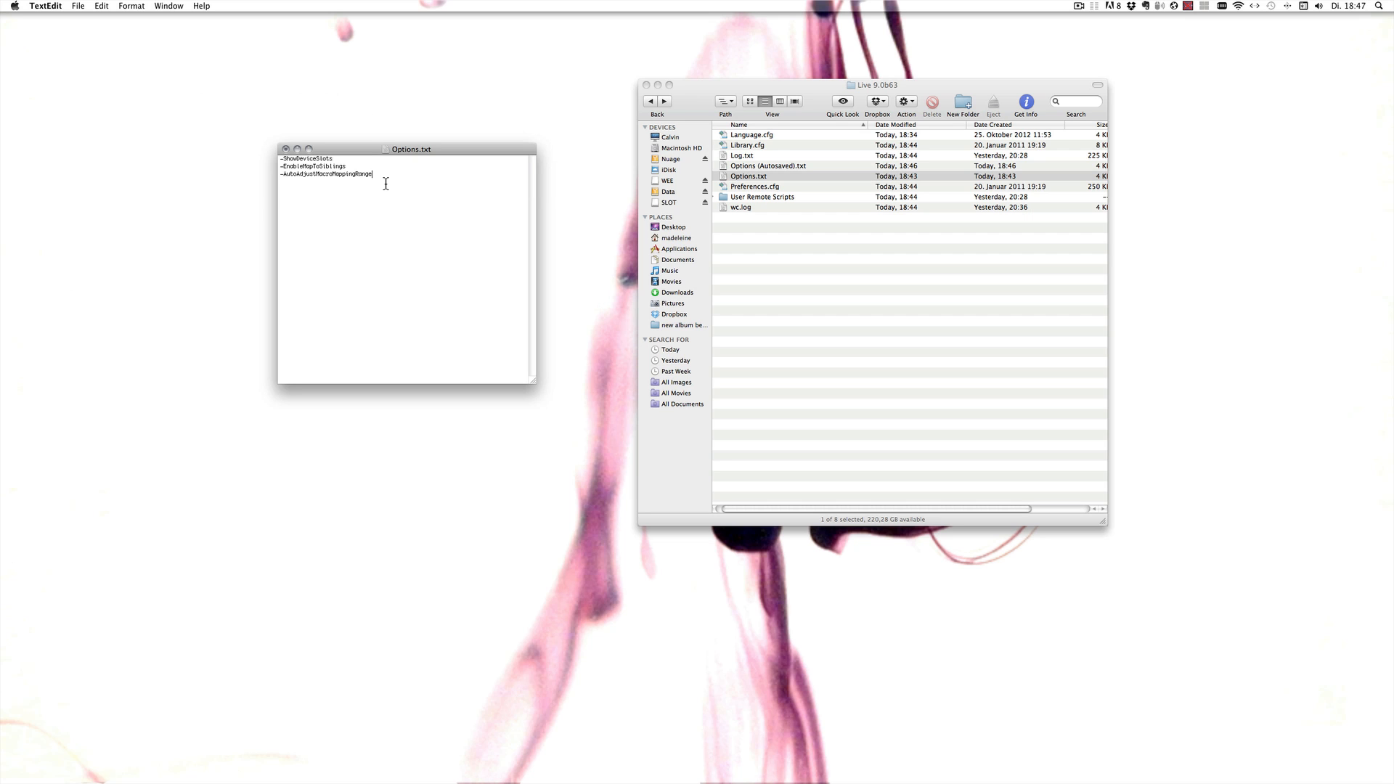
# Step: Save Options.txt and launch Ableton Live 9 Beta from the Dock
pyautogui.press('cmd')
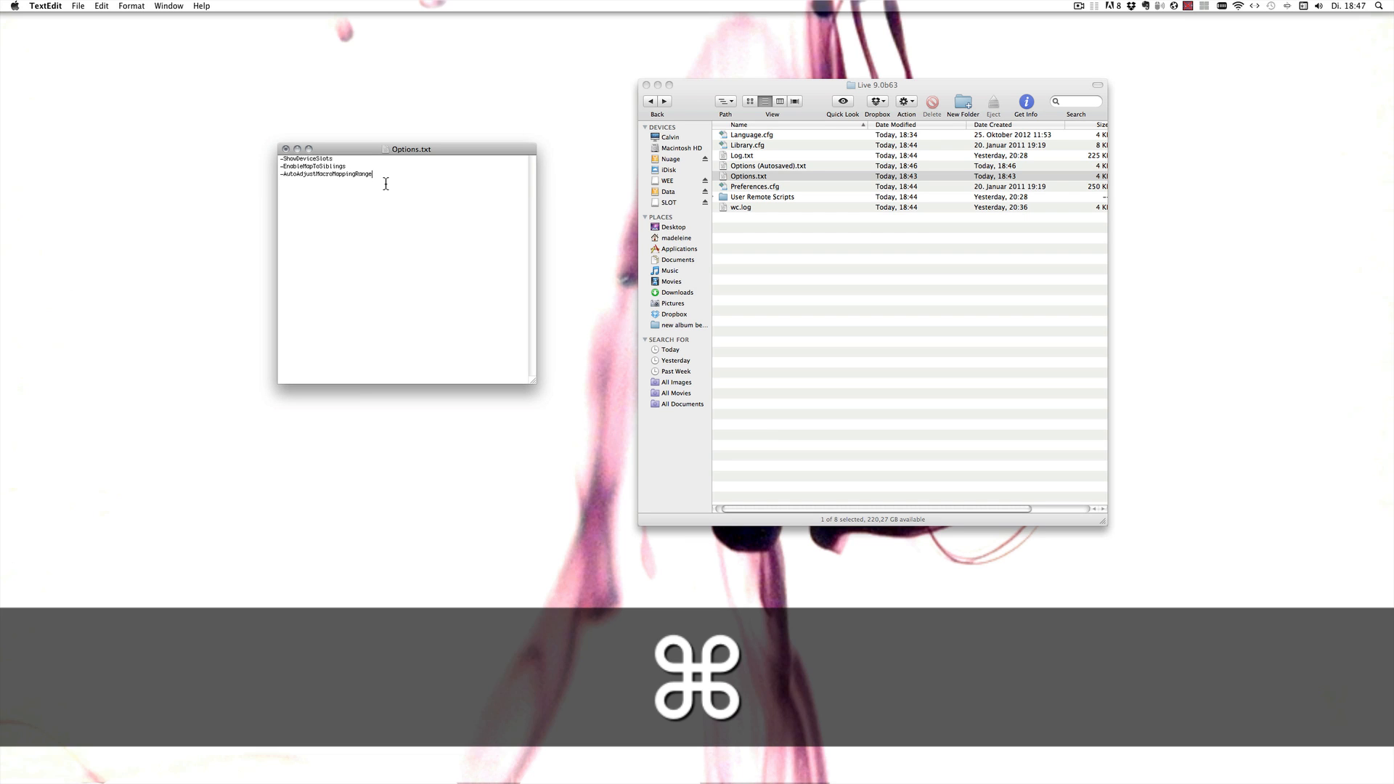
pyautogui.press('cmd+s')
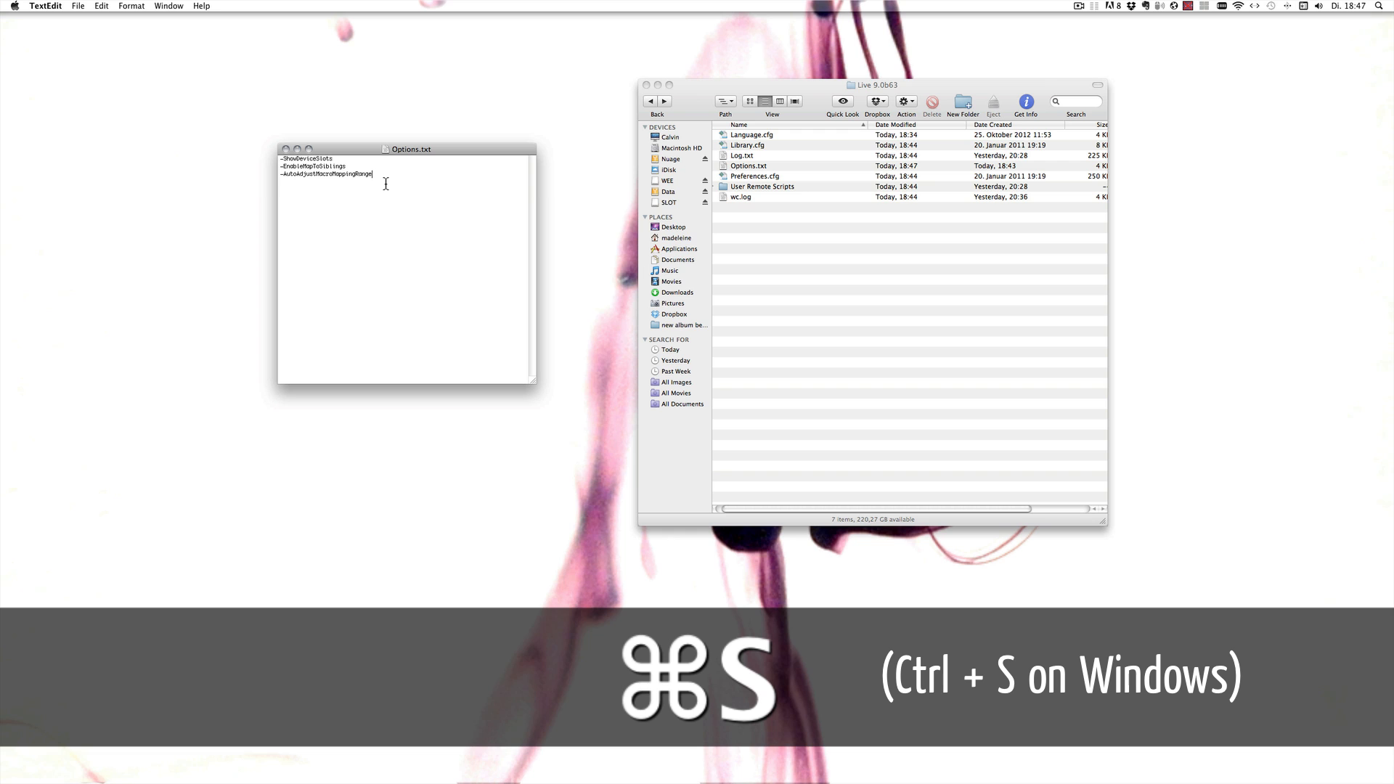
pyautogui.press('cmd+s')
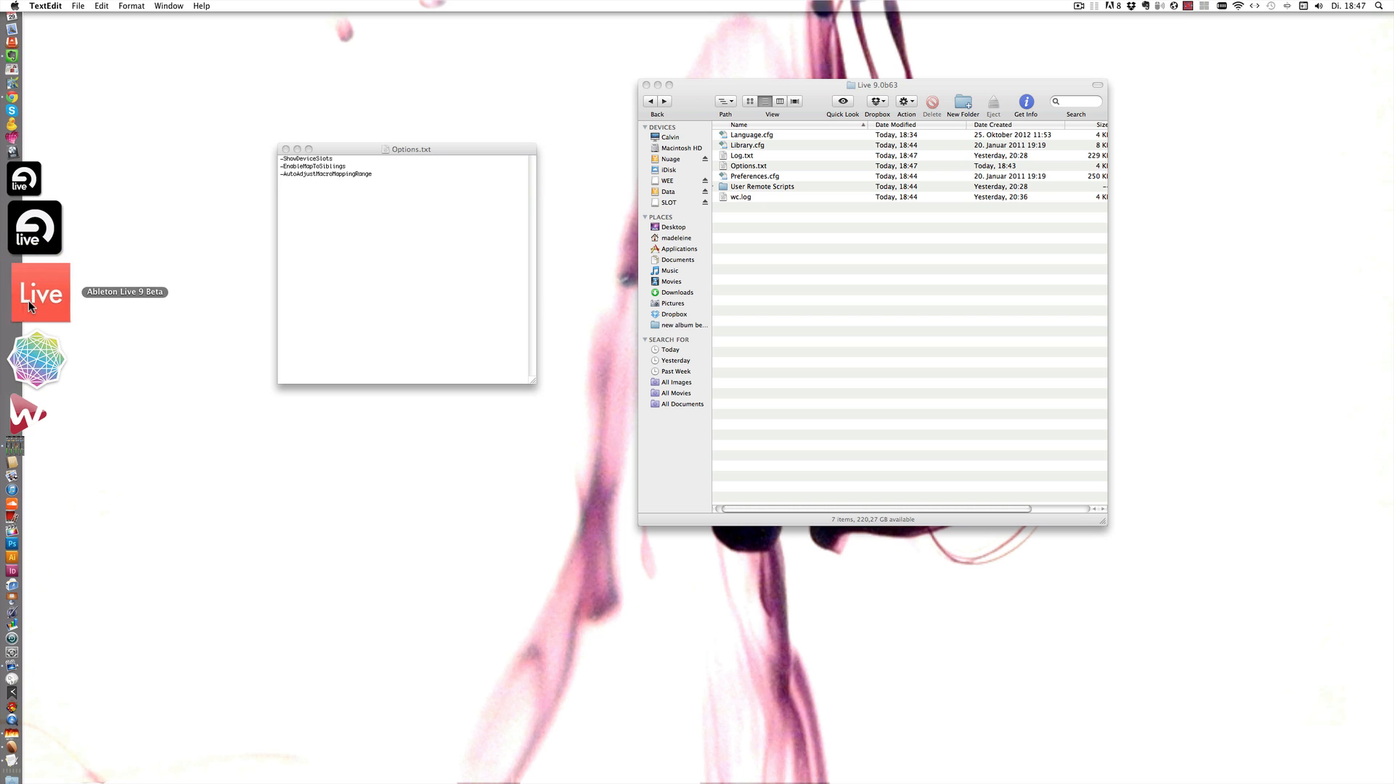
pyautogui.click(39, 293)
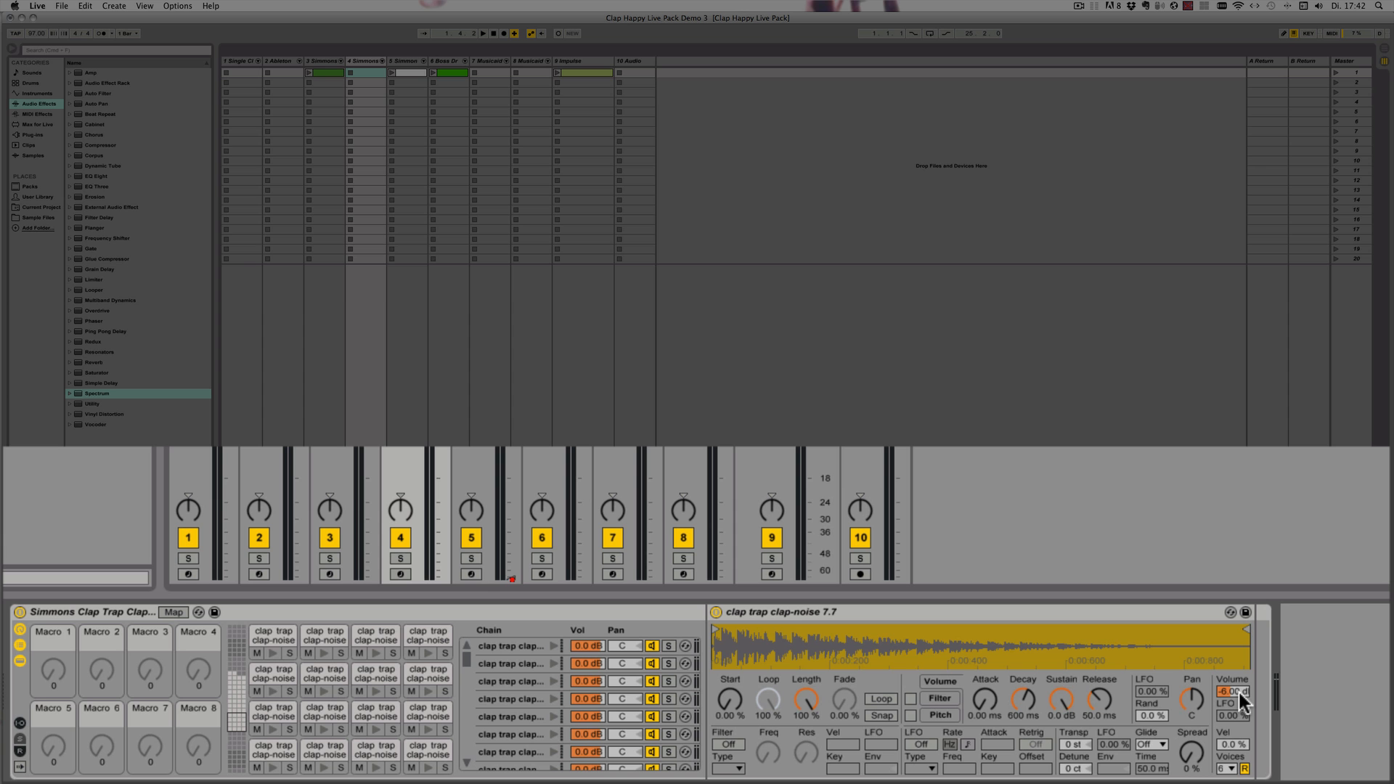
# Step: Map the clap-noise 7.7 Simpler Volume to Macro 1, now reading -6.00 dB
pyautogui.rightClick(1232, 692)
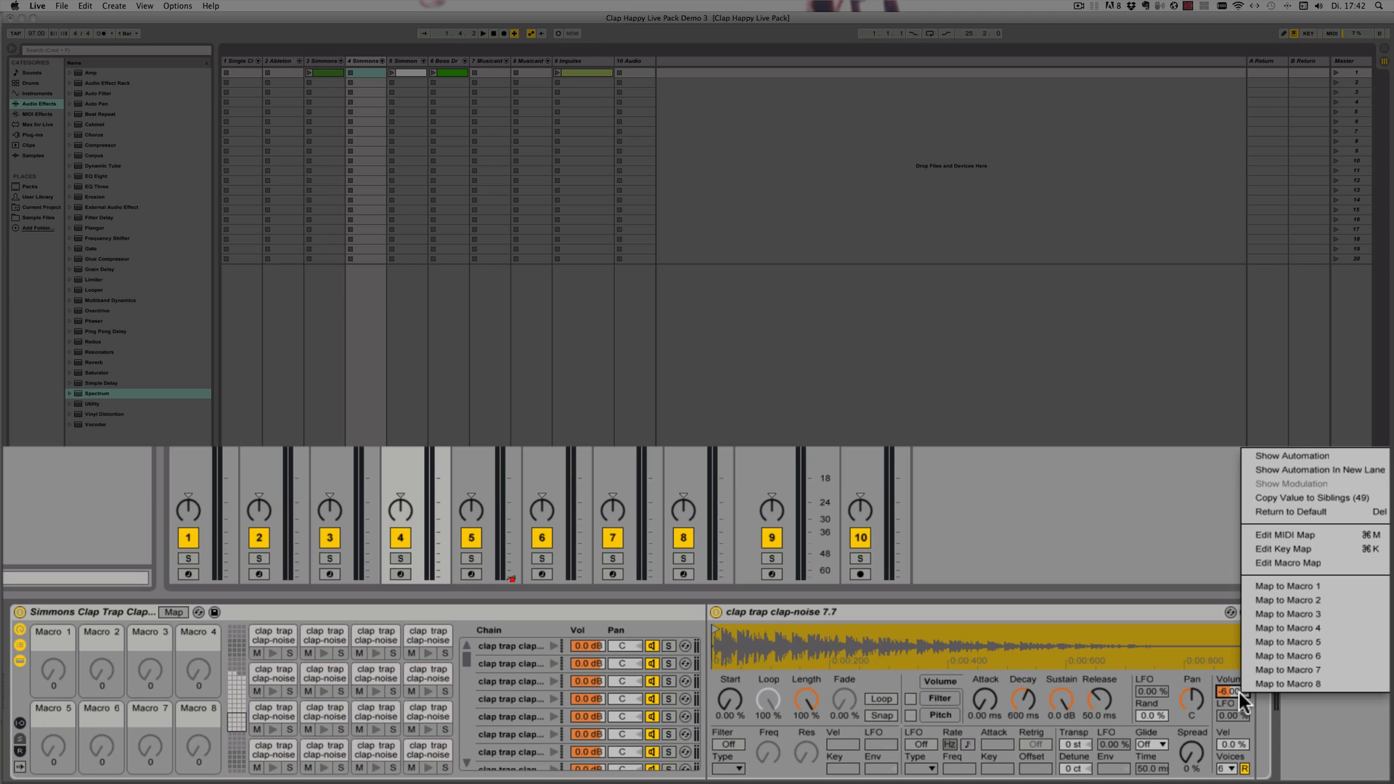
pyautogui.moveTo(1287, 586)
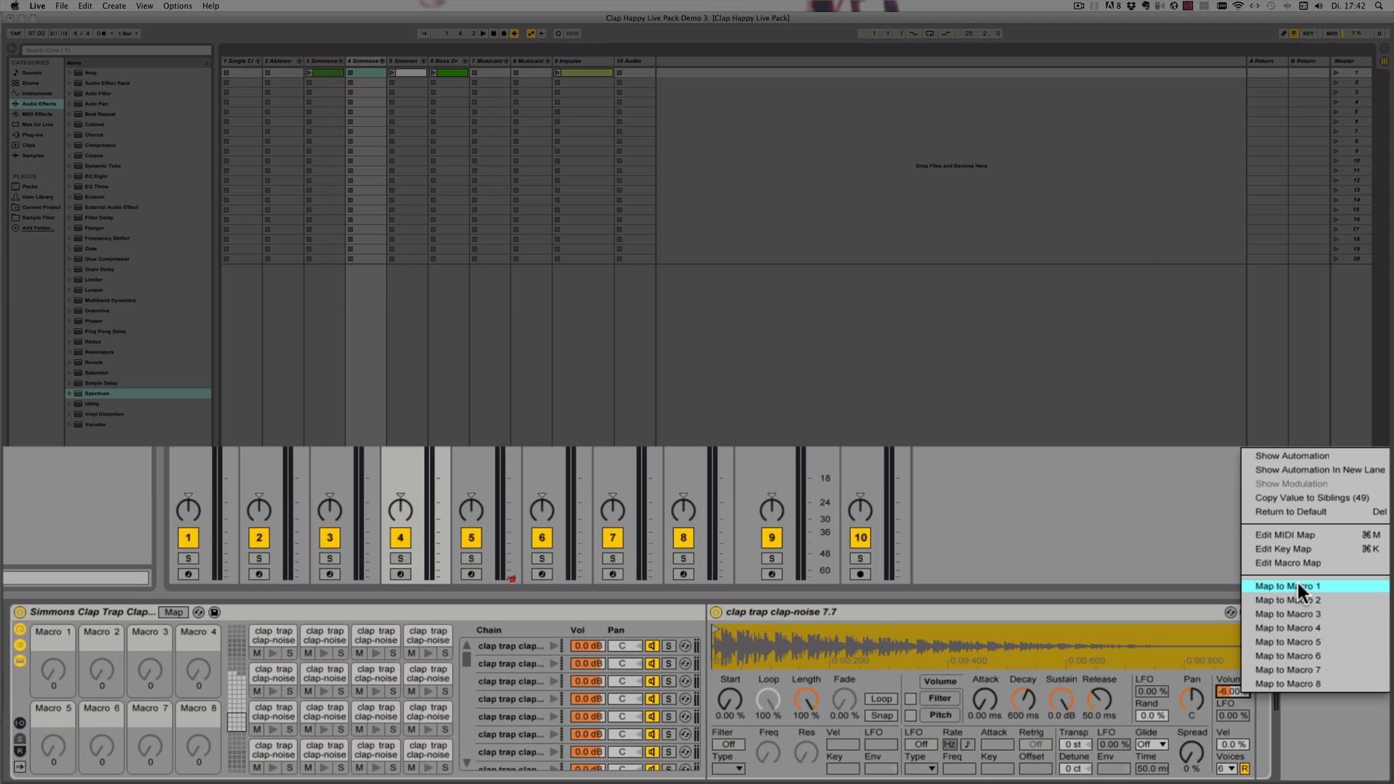
pyautogui.click(1288, 586)
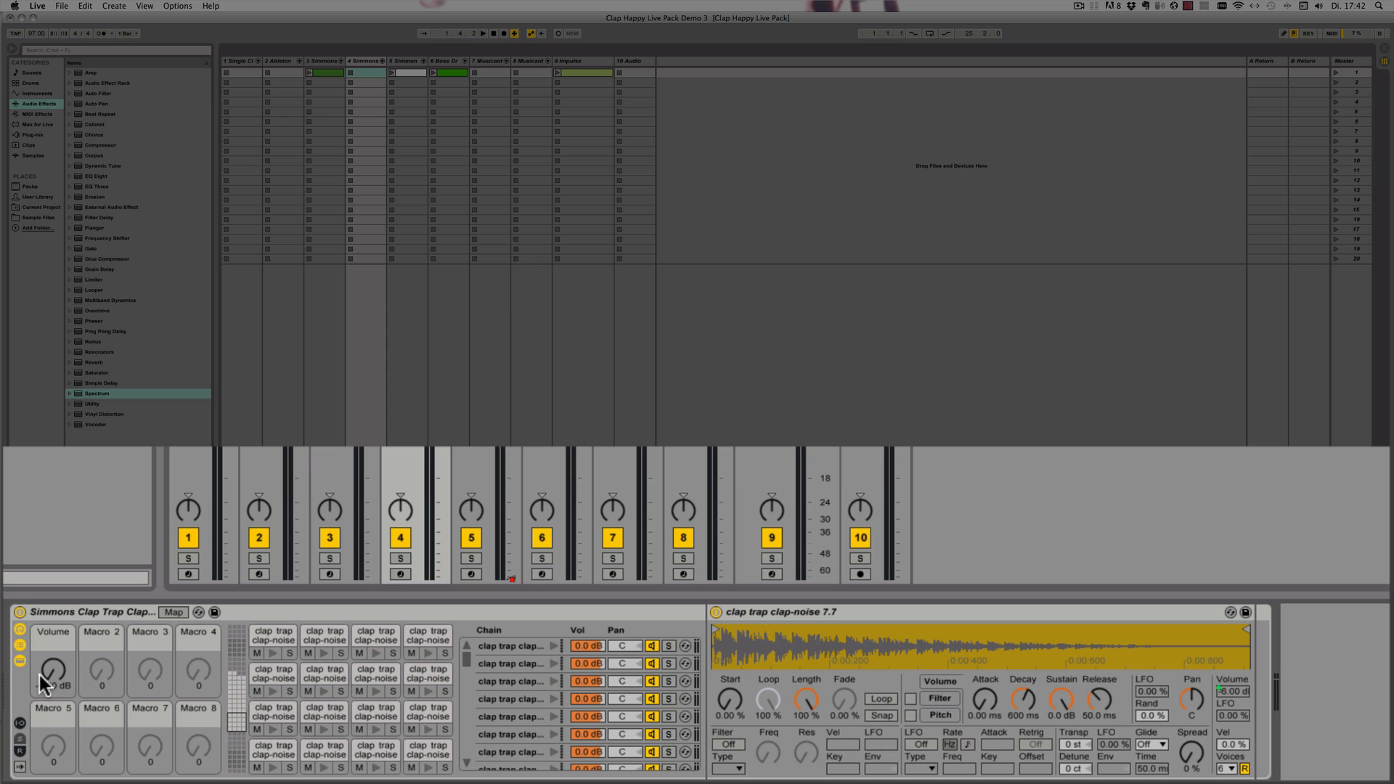
pyautogui.moveTo(52, 671); pyautogui.dragTo(53, 681)
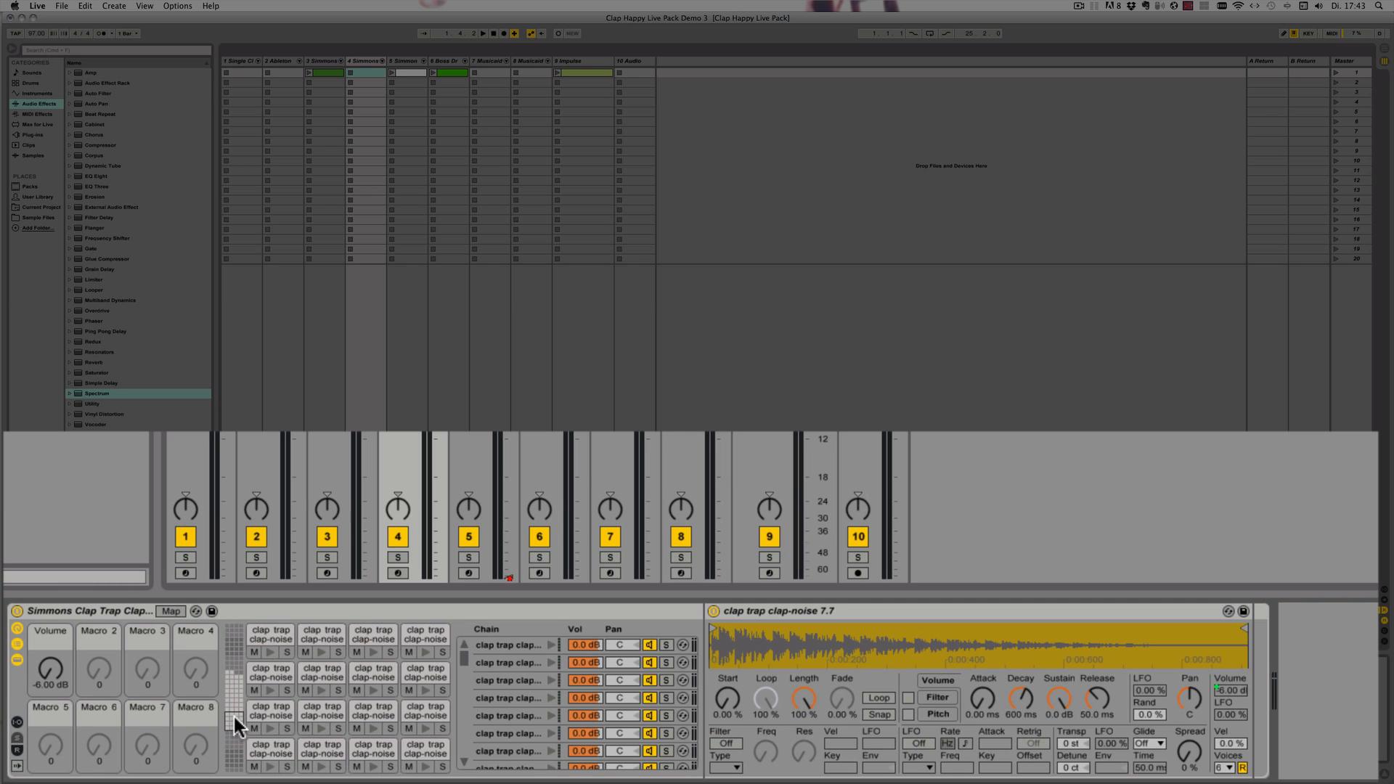
pyautogui.moveTo(991, 693)
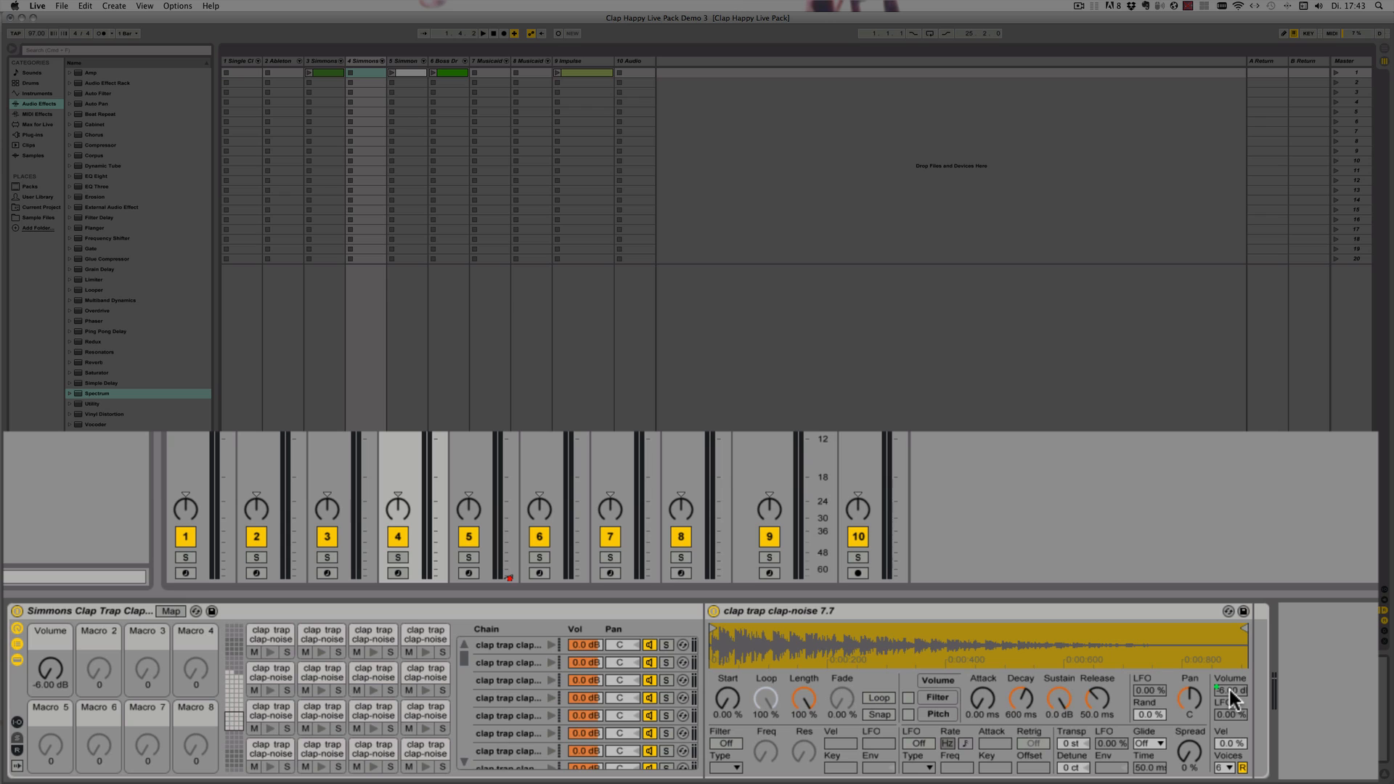
# Step: Apply the Volume macro mapping to all 49 sibling chains
pyautogui.rightClick(1231, 690)
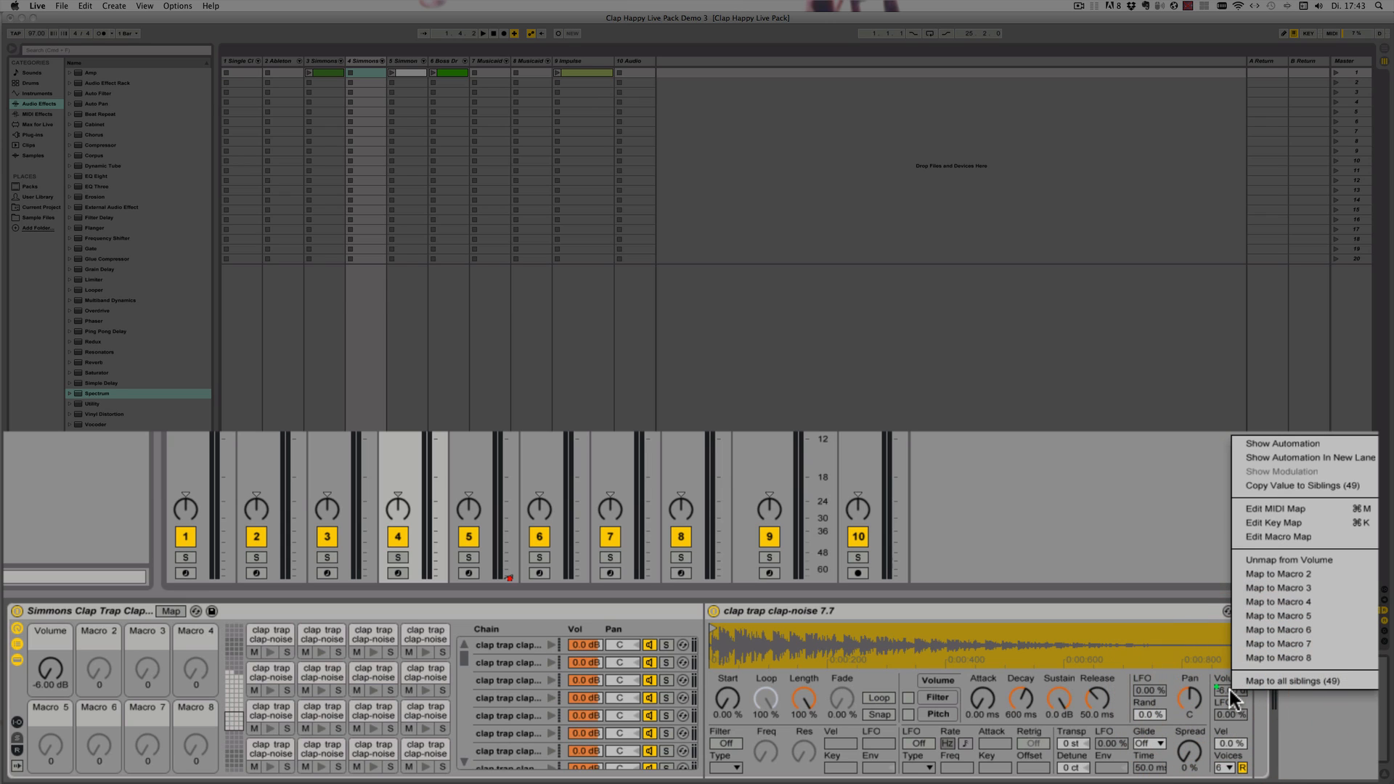
pyautogui.moveTo(1298, 681)
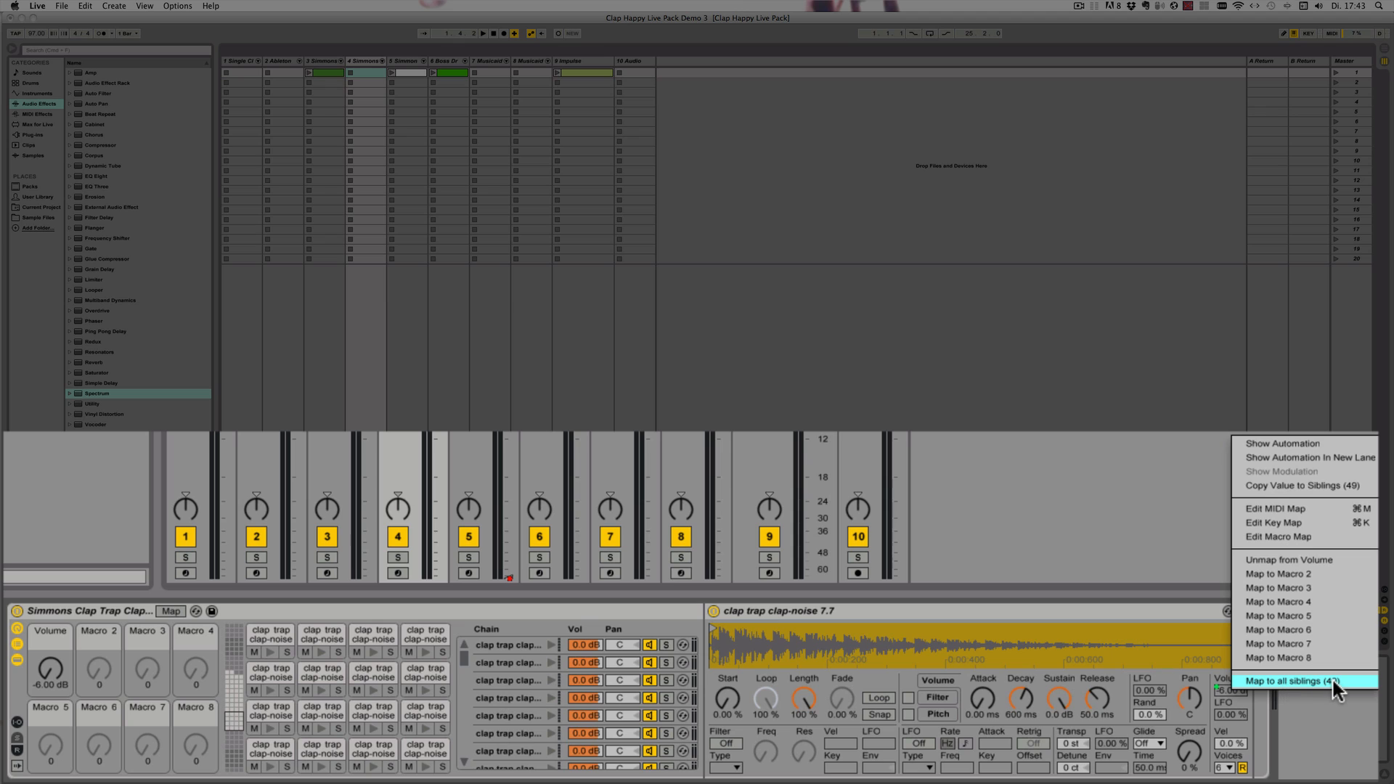
pyautogui.click(1300, 680)
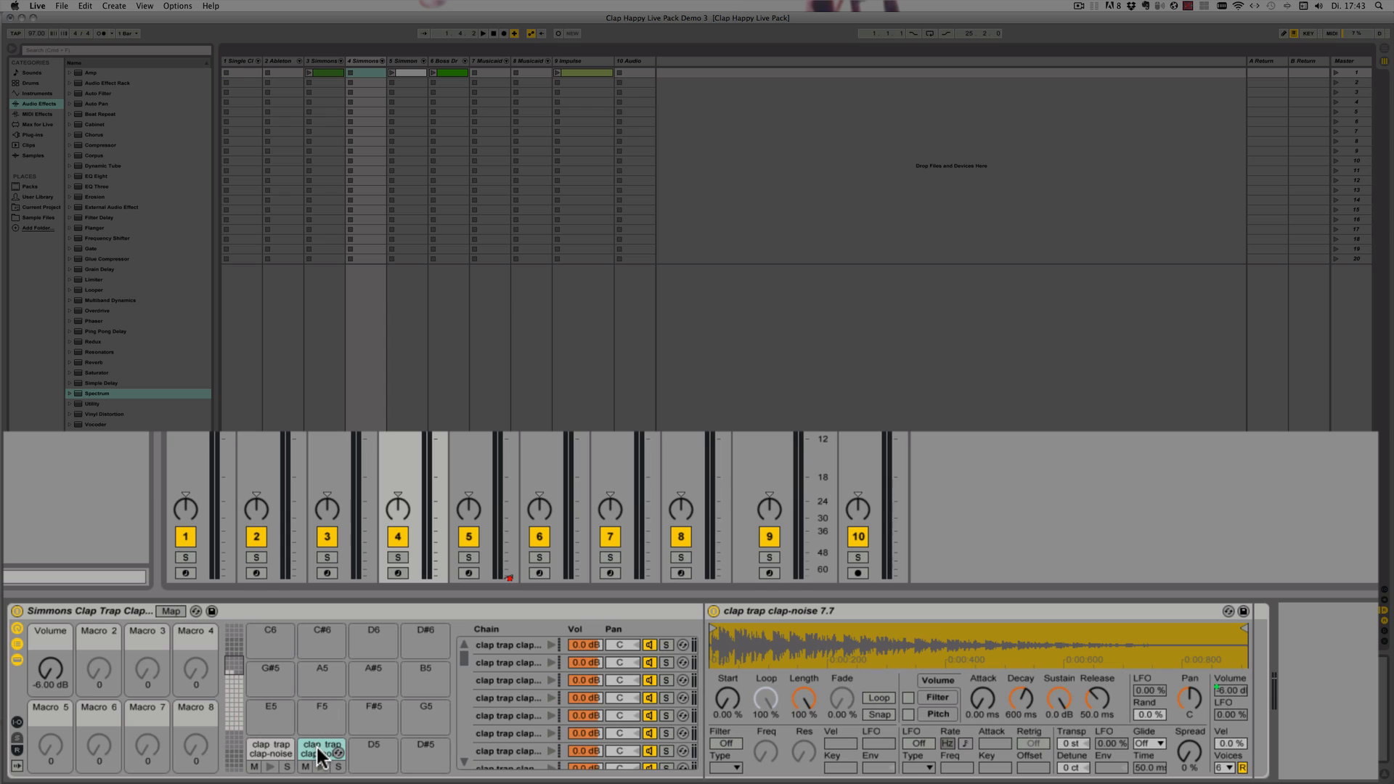
# Step: Check the Volume mappings on clap-noise pads 7.6, 7.2, 6.7 and 6.6
pyautogui.click(322, 752)
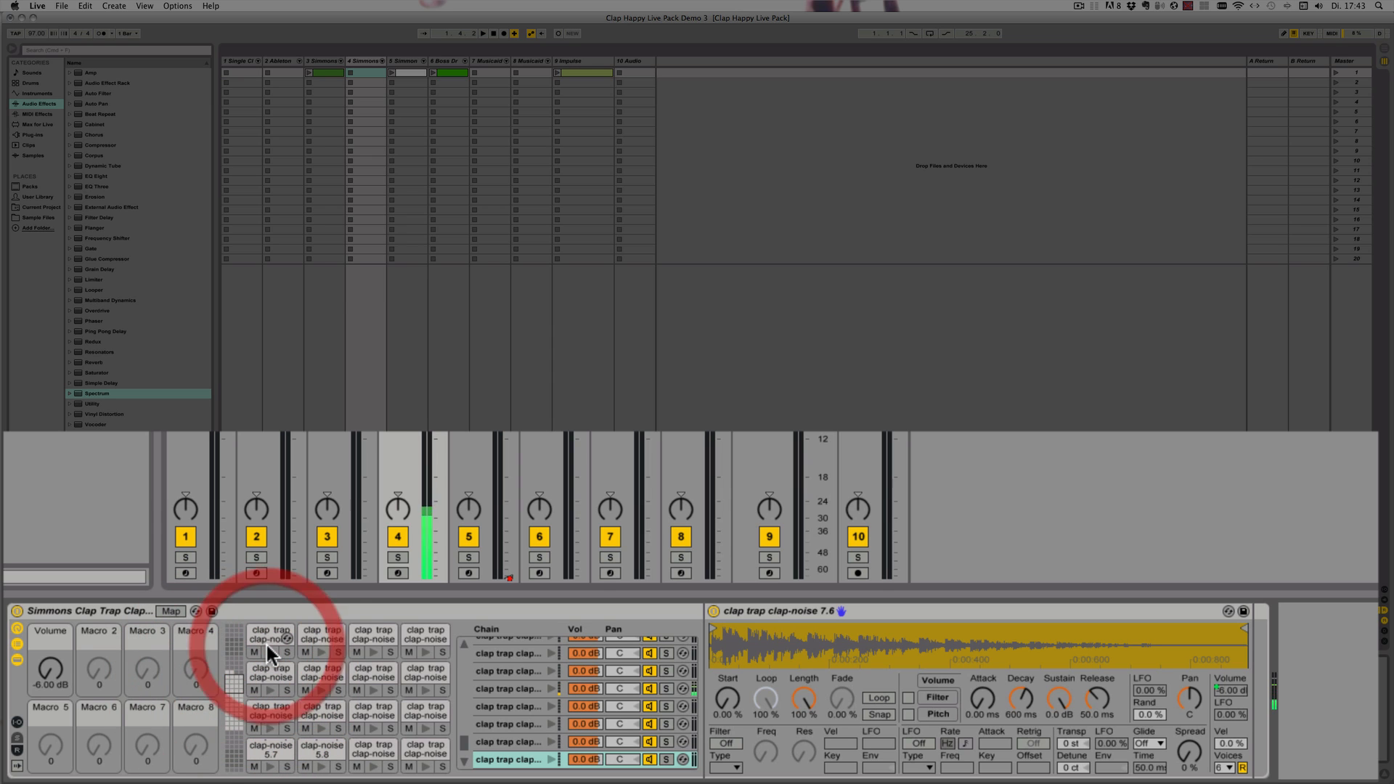
pyautogui.click(269, 635)
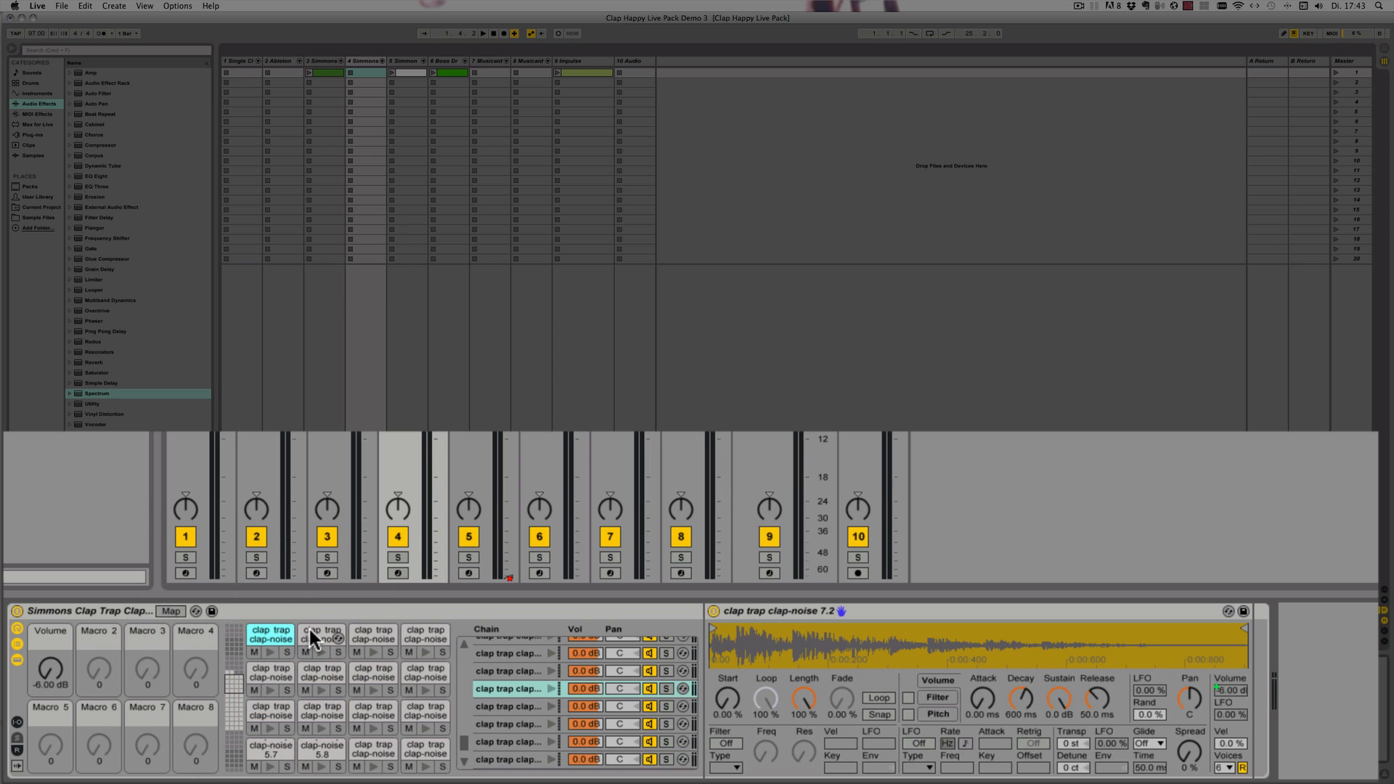
pyautogui.click(425, 634)
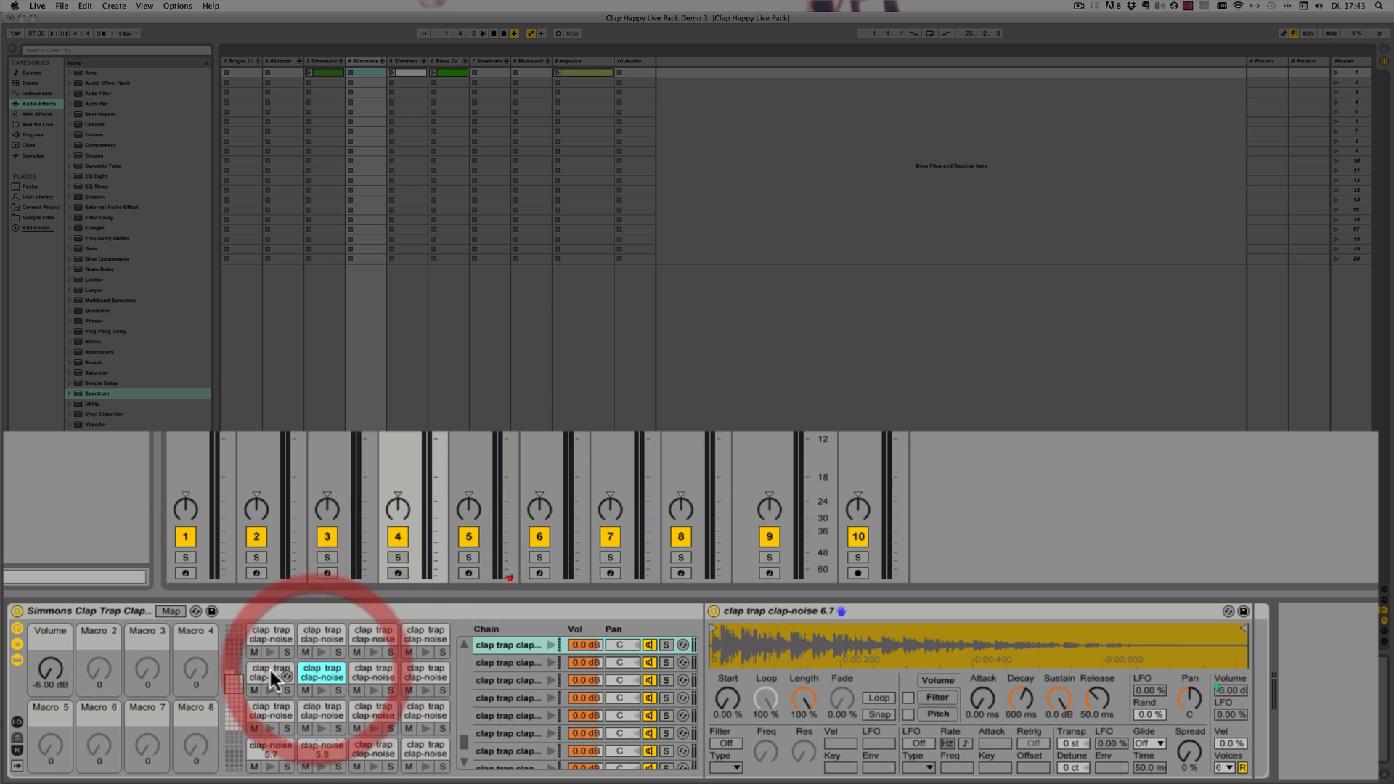
pyautogui.click(270, 676)
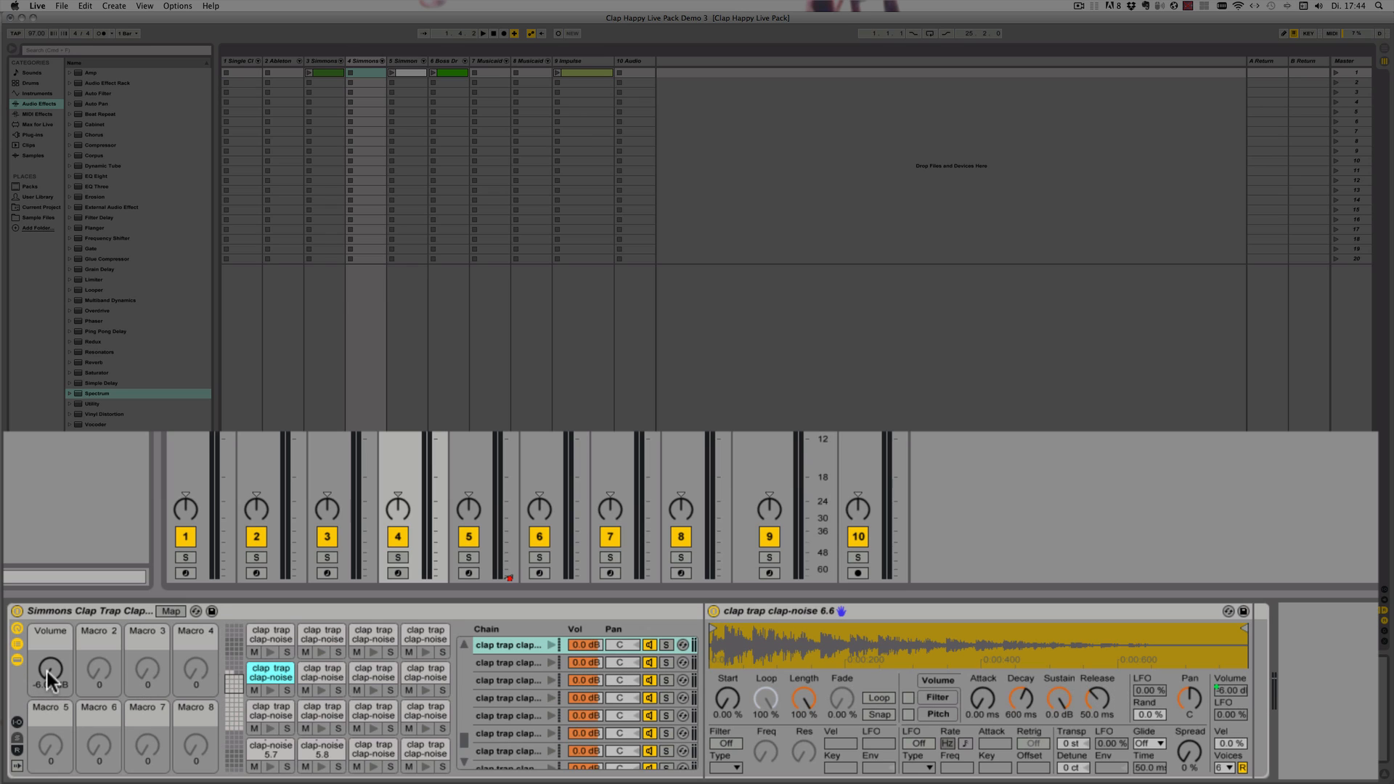
# Step: Raise the Volume macro knob to 36.0 dB
pyautogui.moveTo(50, 670); pyautogui.dragTo(50, 676)
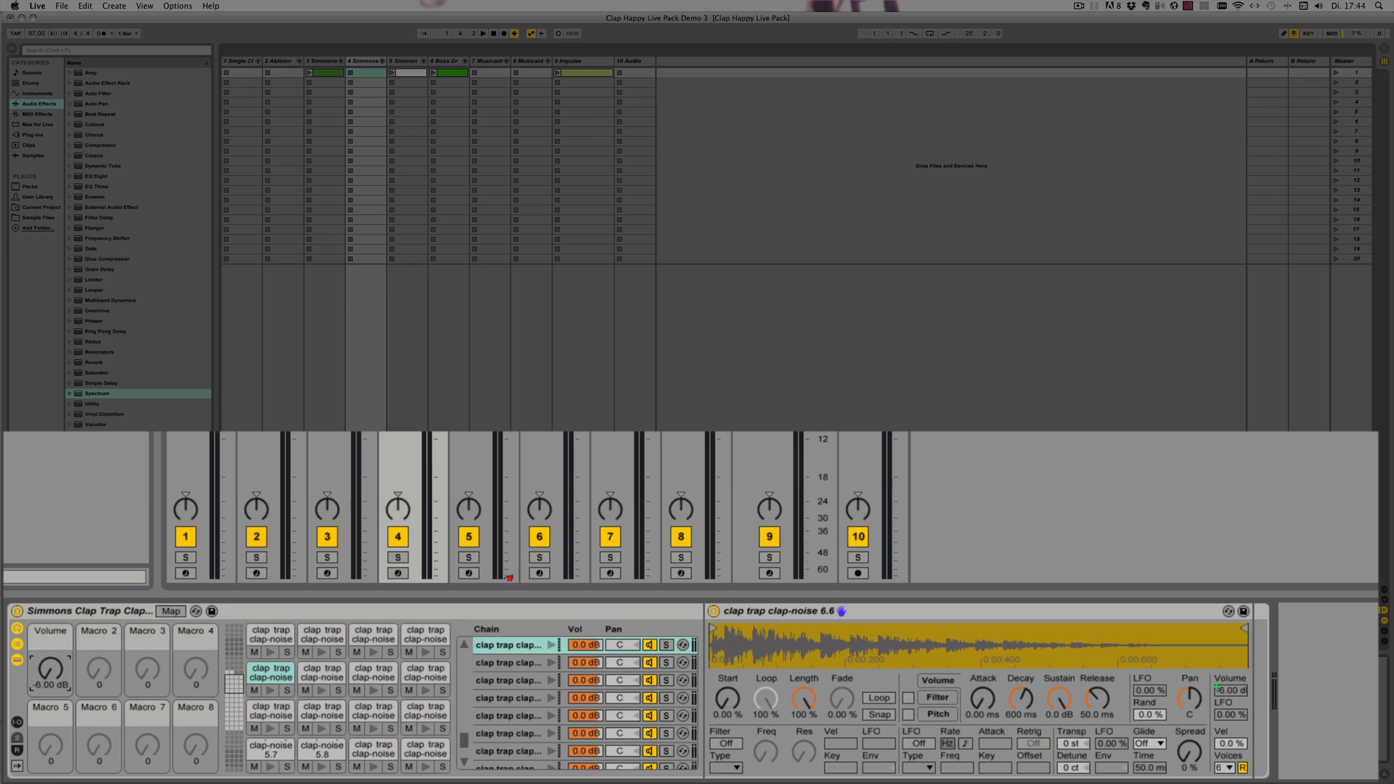
pyautogui.moveTo(48, 673); pyautogui.dragTo(48, 658)
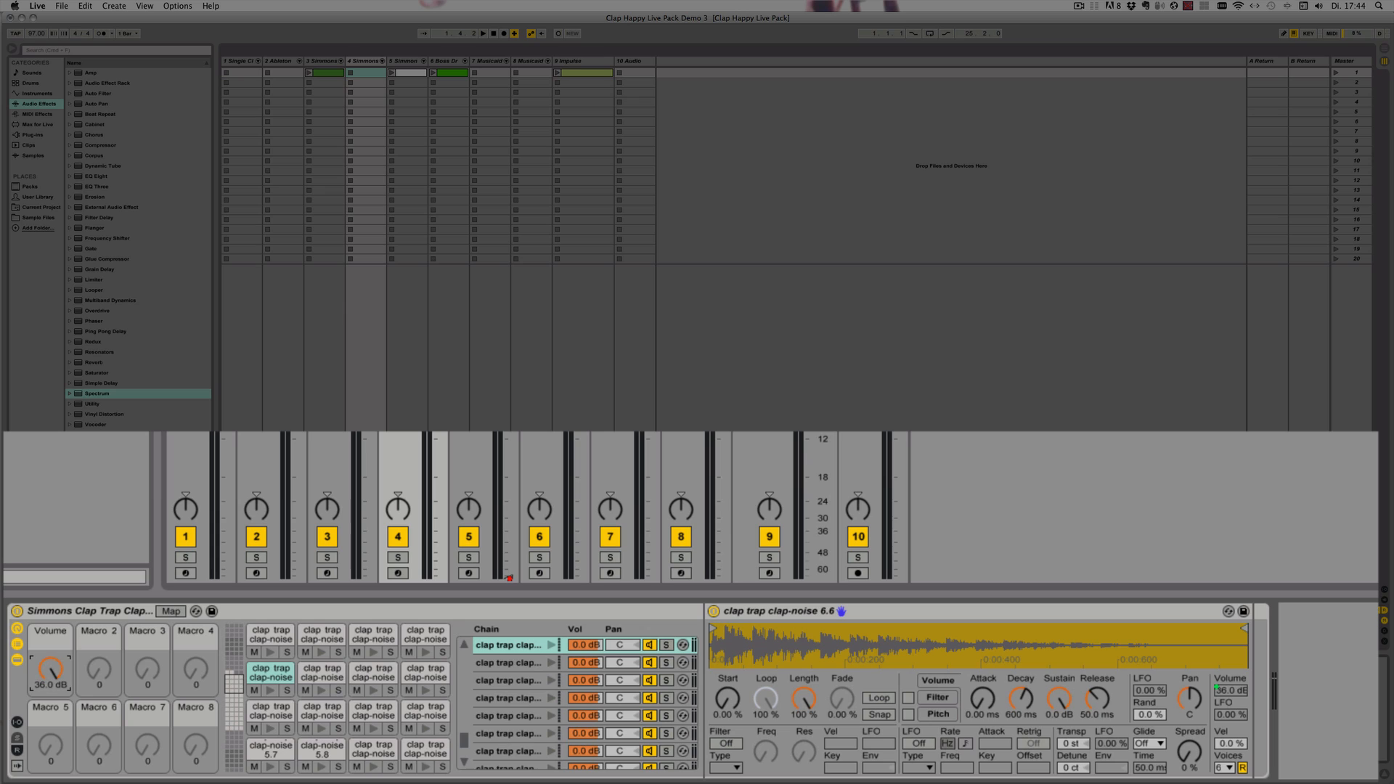